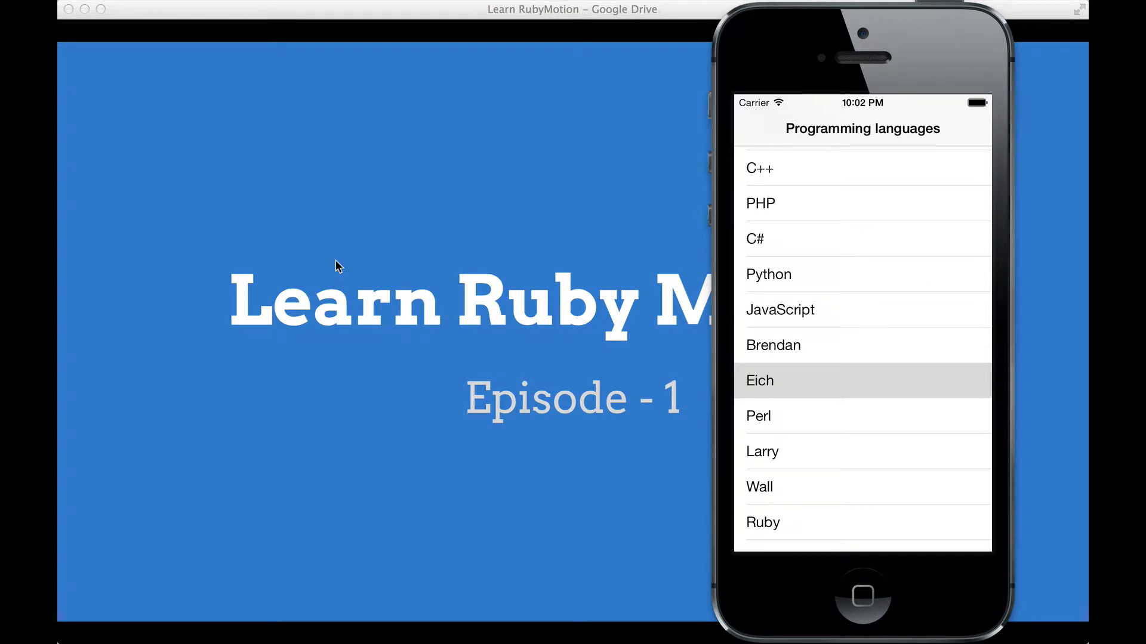
mouse_move(942, 66)
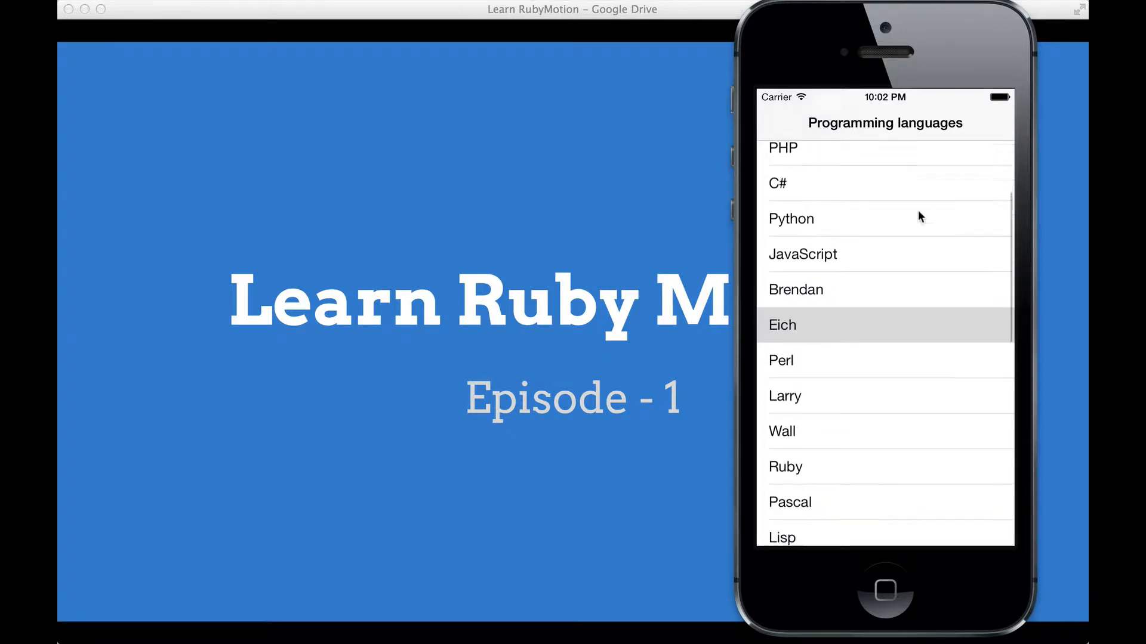
- Scroll the Programming languages table down until Pascal, Lisp and Groovy appear
scroll("down", 3)
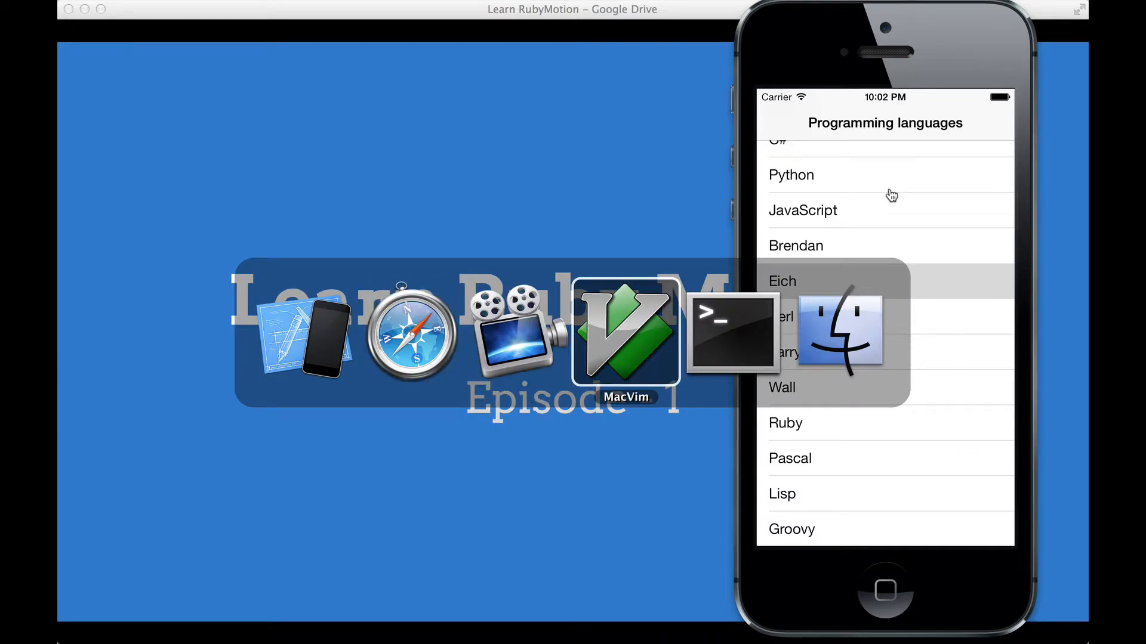
left_click(625, 332)
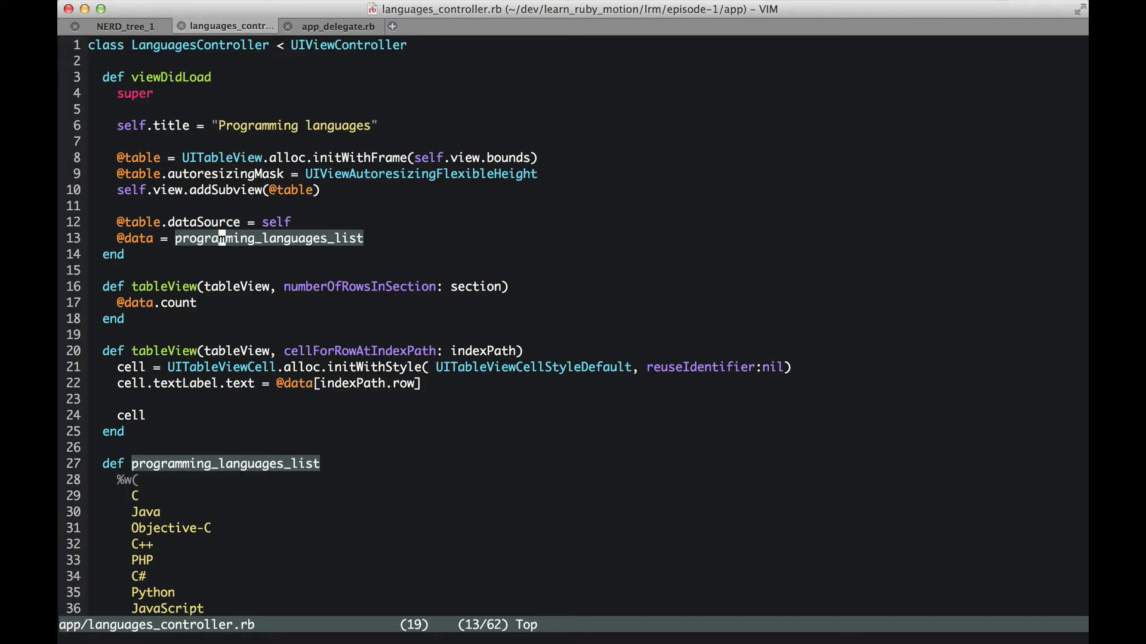
- Jump with * to the programming_languages_list definition and scroll to its %w language list
key("*")
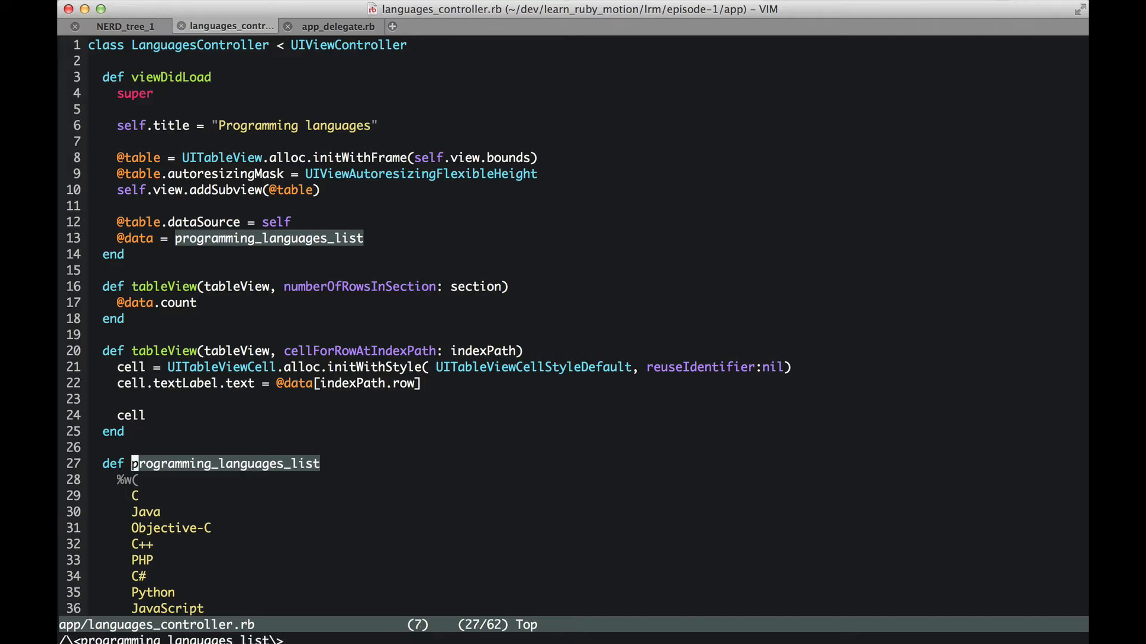
scroll("down", 3)
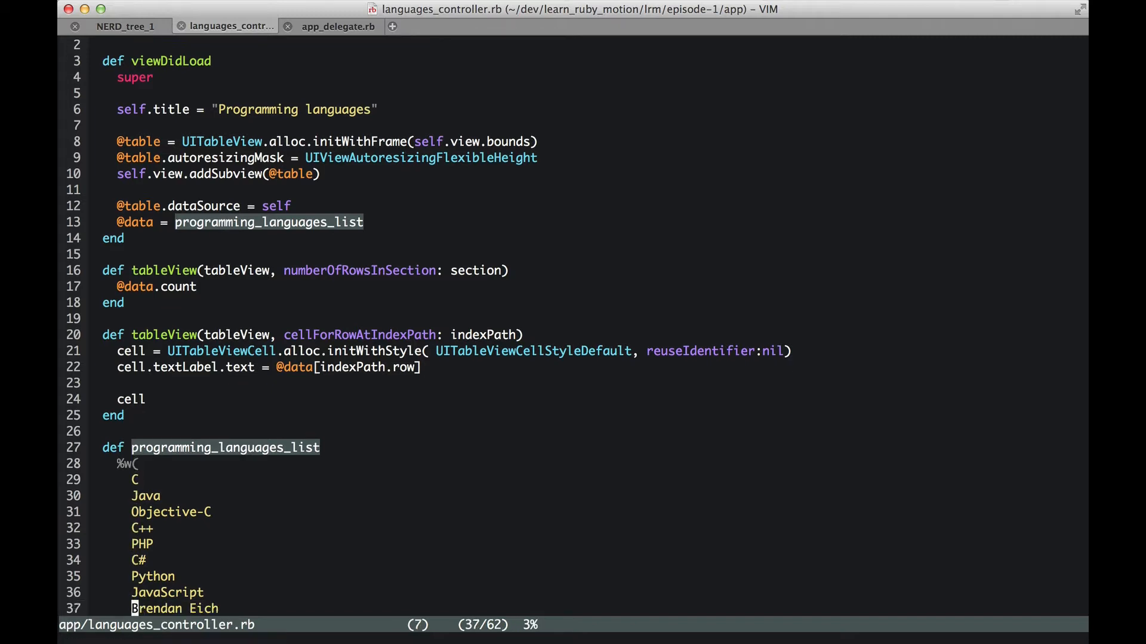